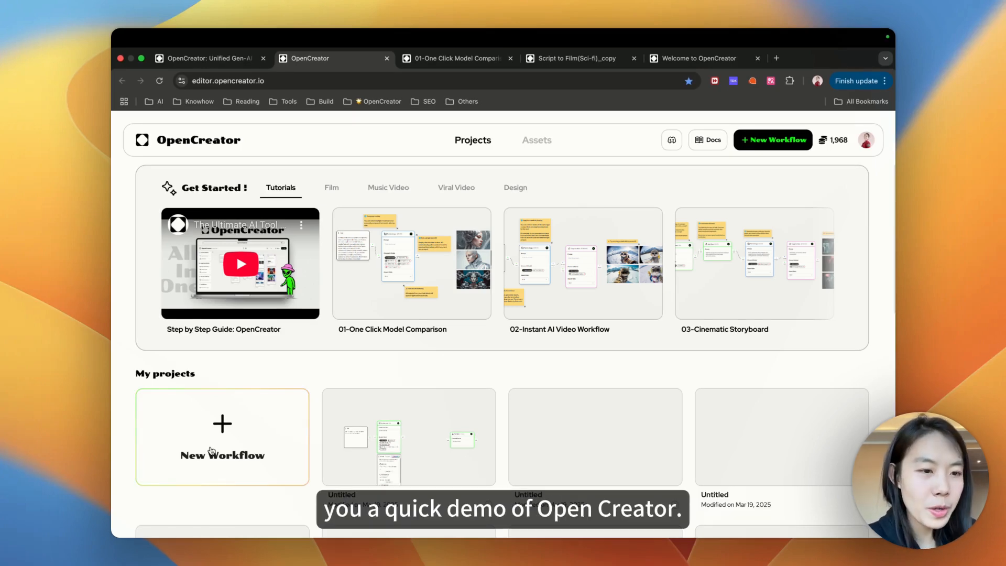
Preview the Film category's Script to Film (Sci-fi) template, then return to the Projects home page
scroll(down, 3)
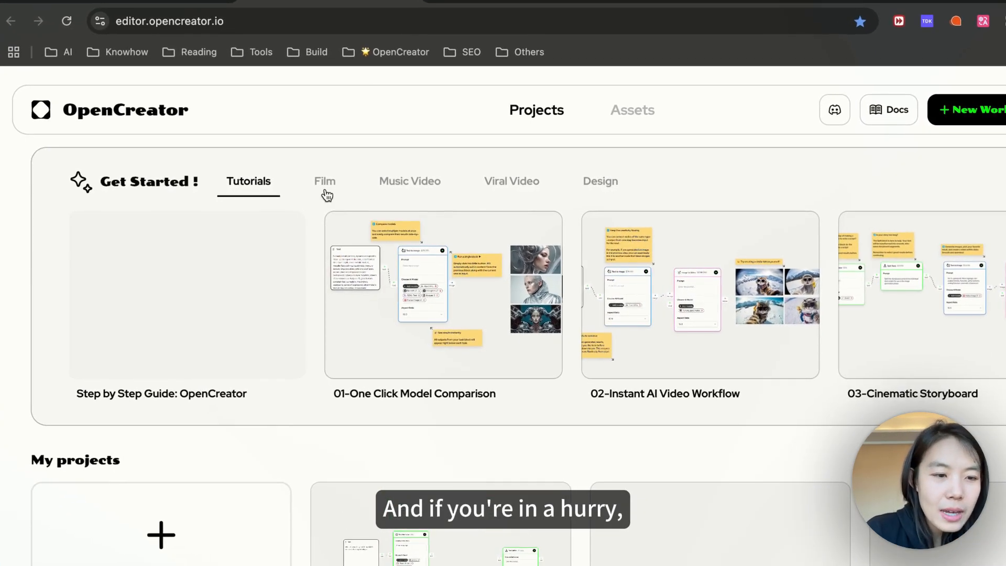
click(324, 181)
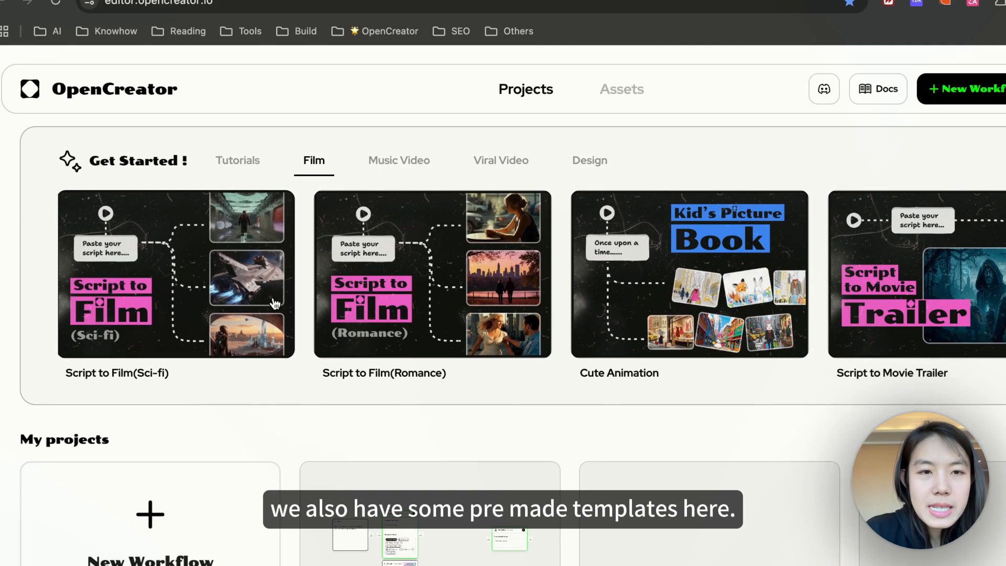
click(465, 161)
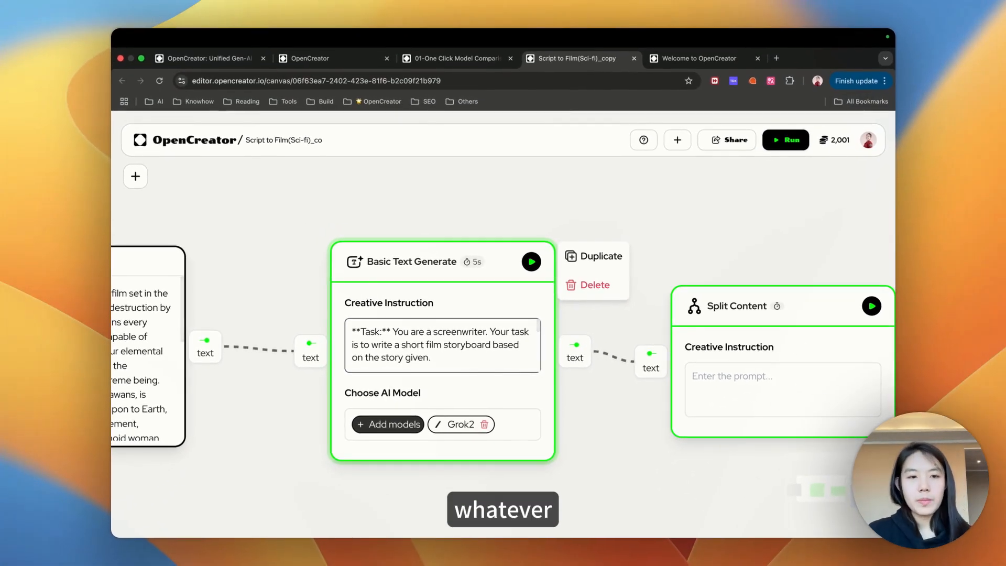
click(308, 58)
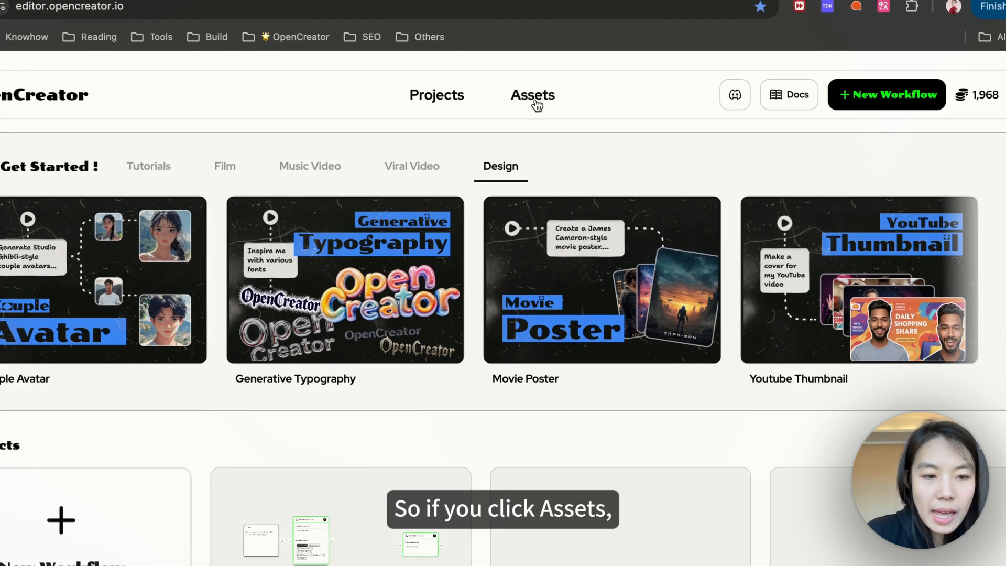
Browse the generated images in Assets, then scroll the Projects home page's saved projects
click(532, 95)
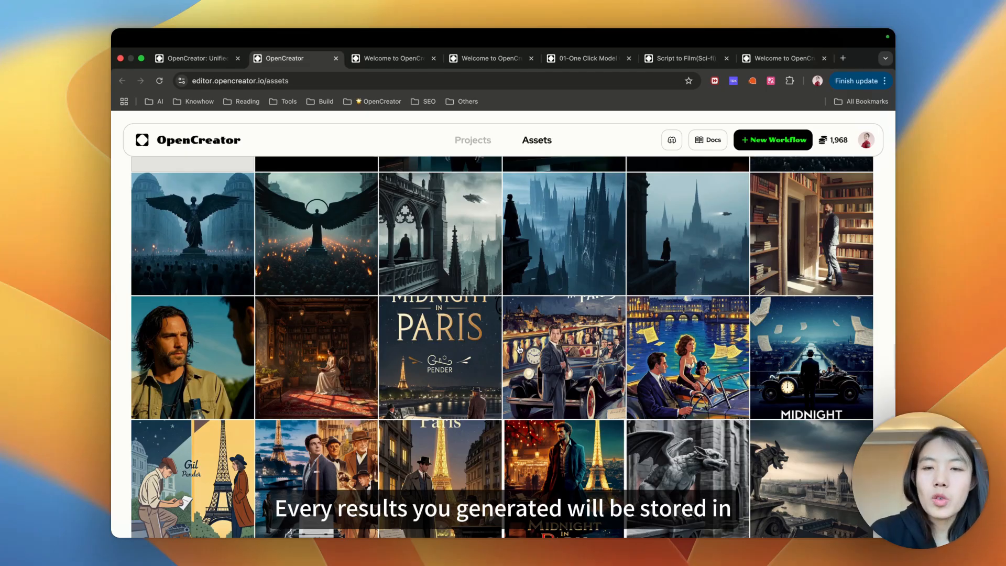
scroll(down, 3)
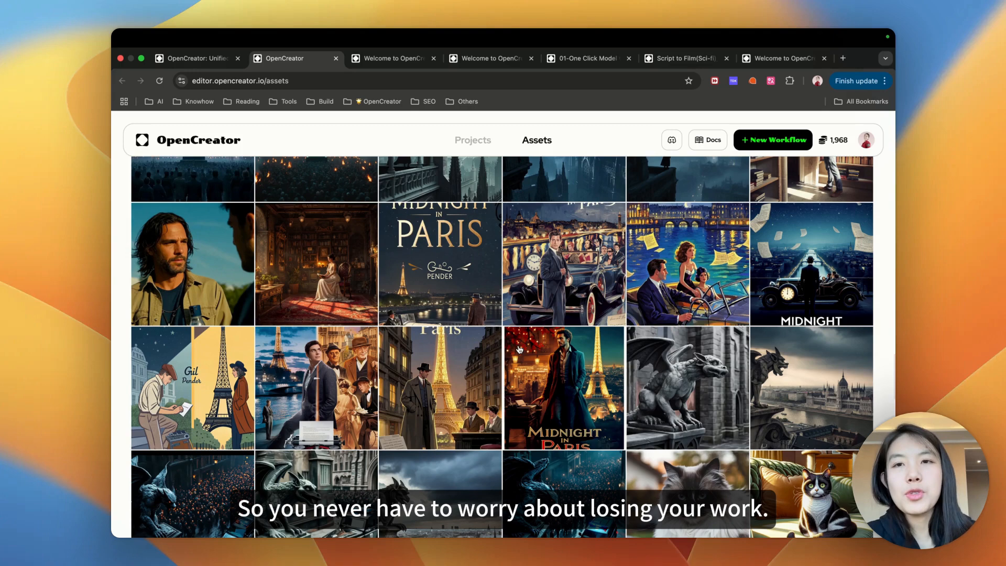
scroll(down, 3)
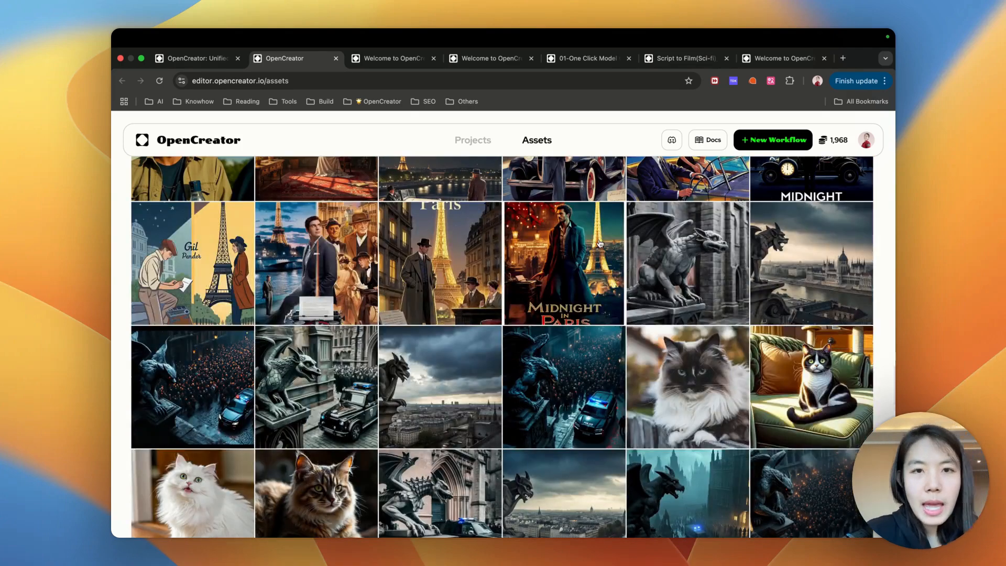
click(472, 140)
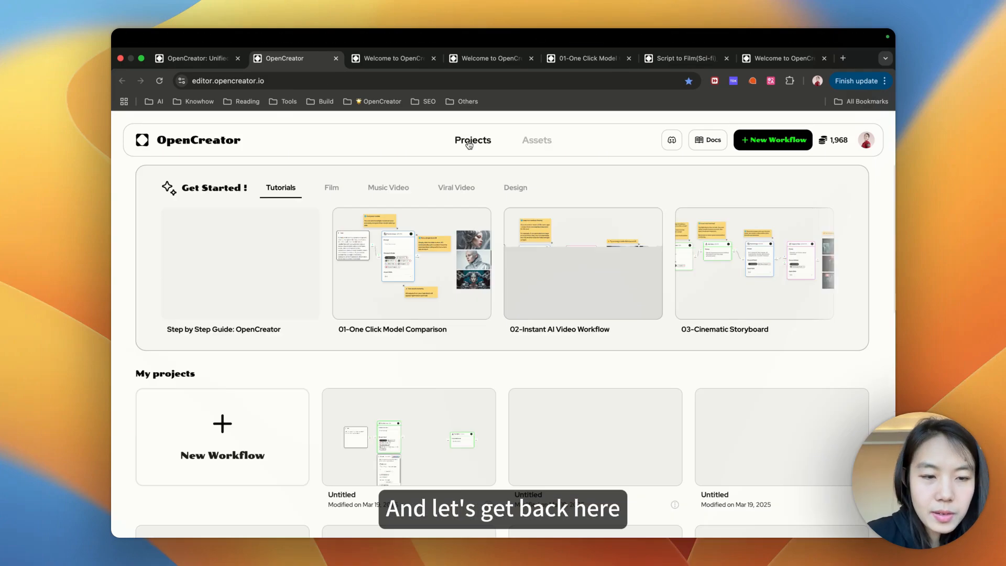
scroll(down, 3)
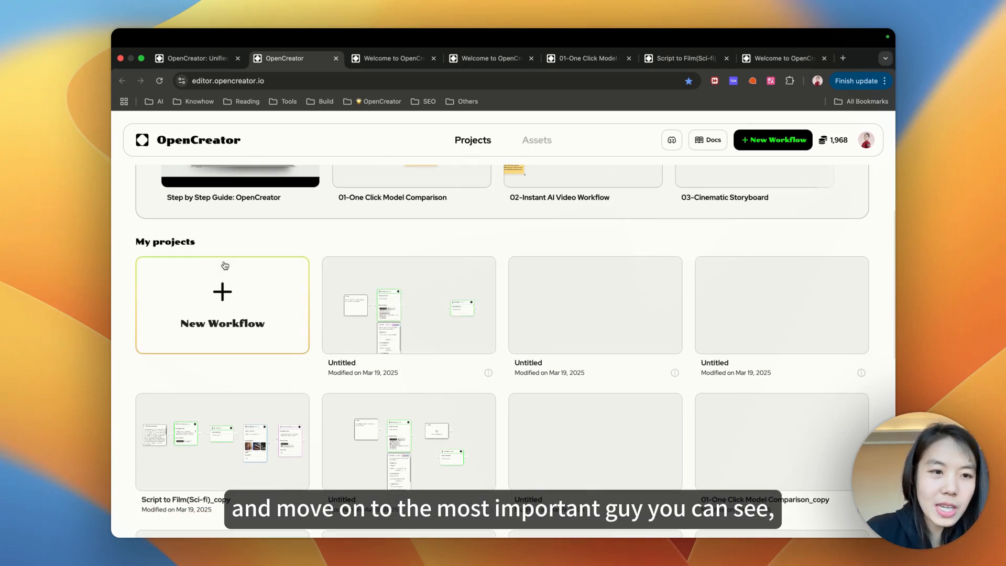
mouse_move(773, 140)
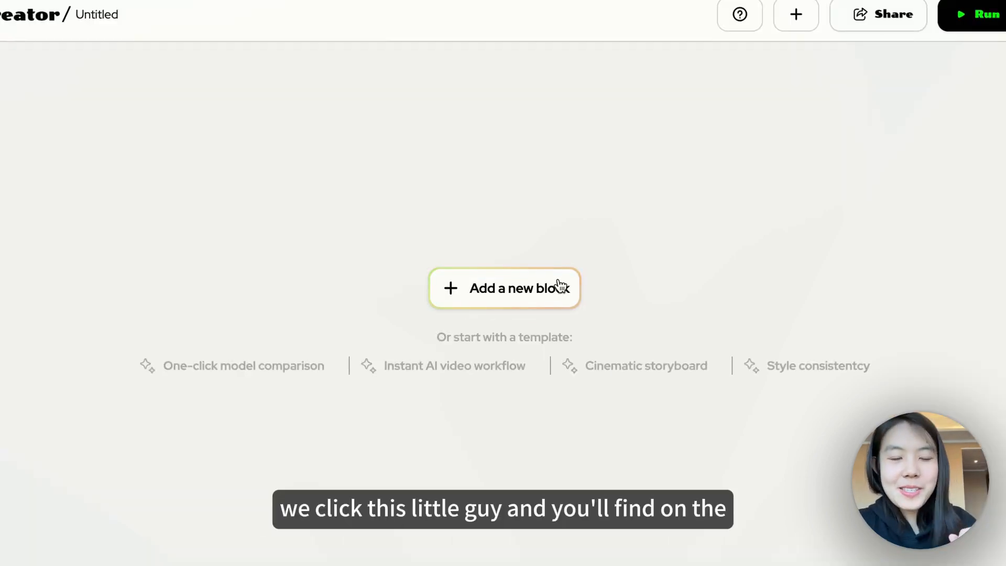
Add a Text Input block reading 'cute cat' and an Image Input block, cancelling its upload
click(504, 287)
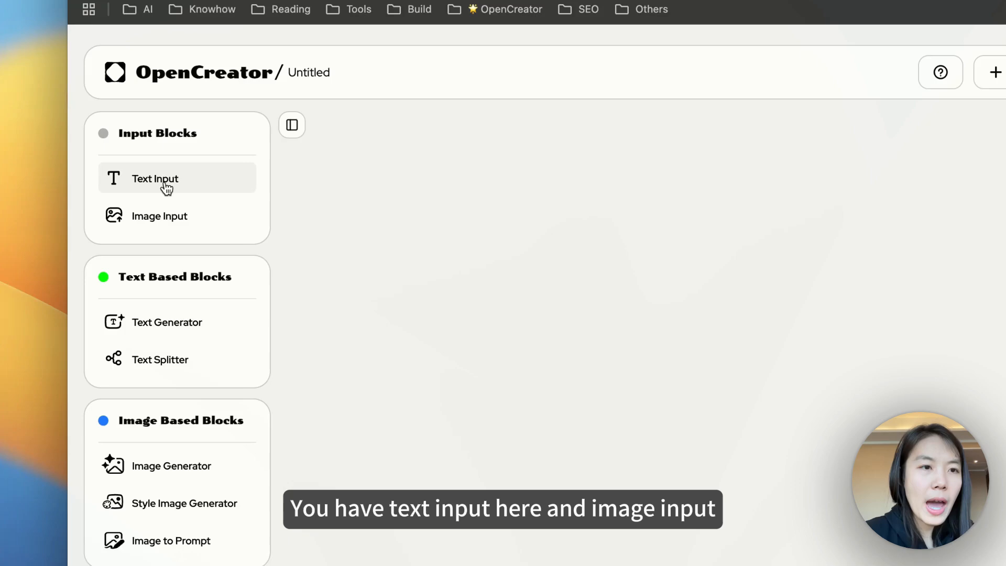
click(154, 178)
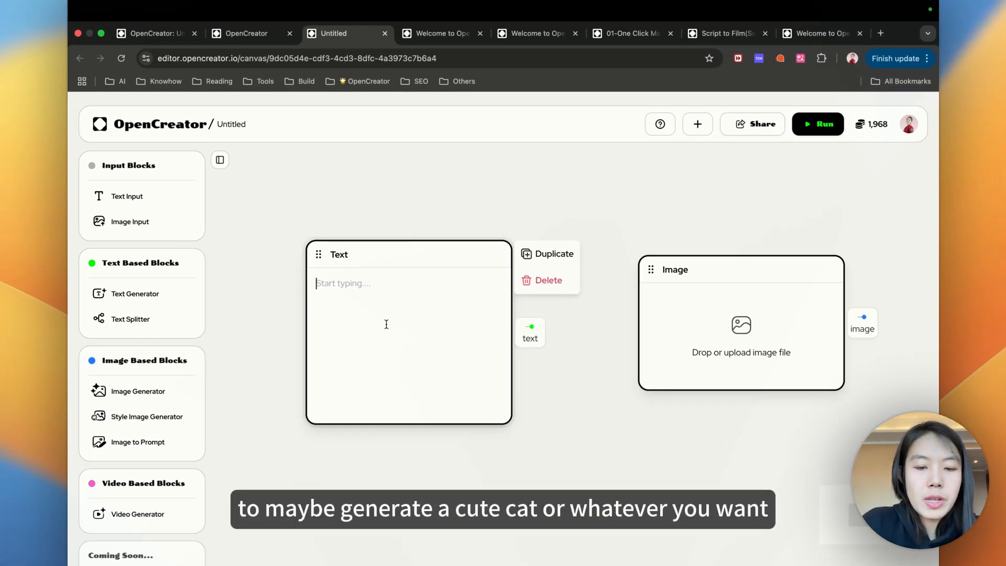
text(cute cat)
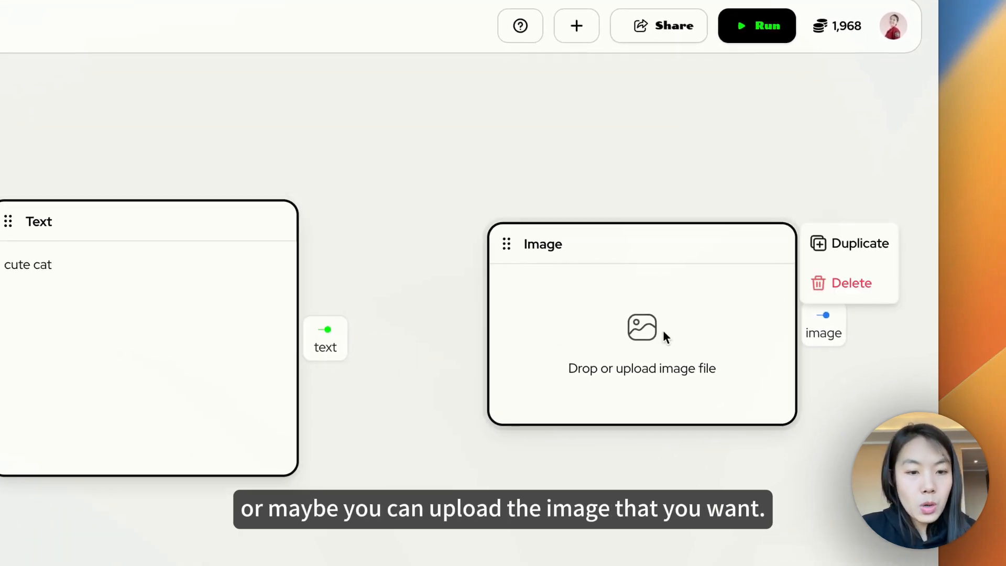
click(641, 327)
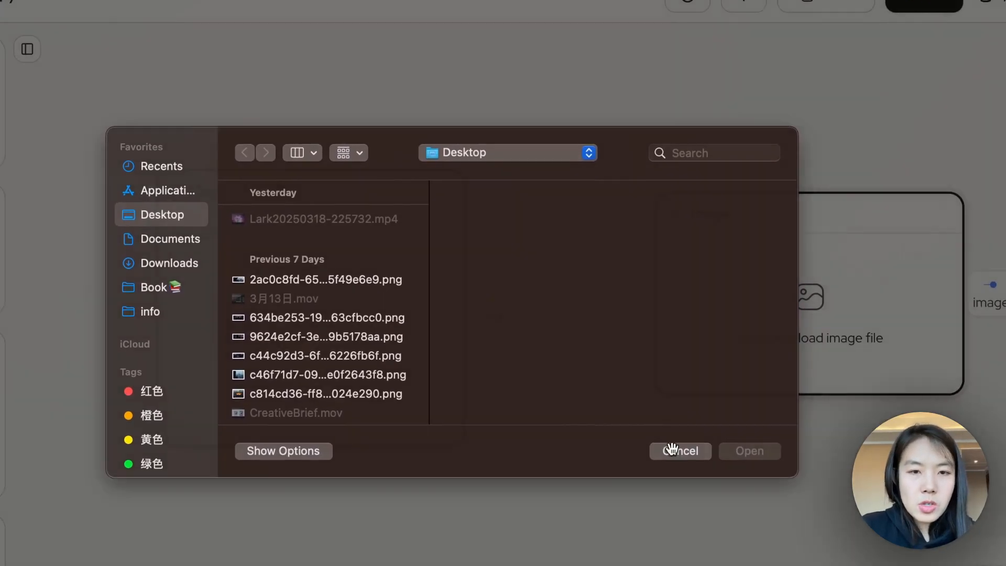
click(680, 450)
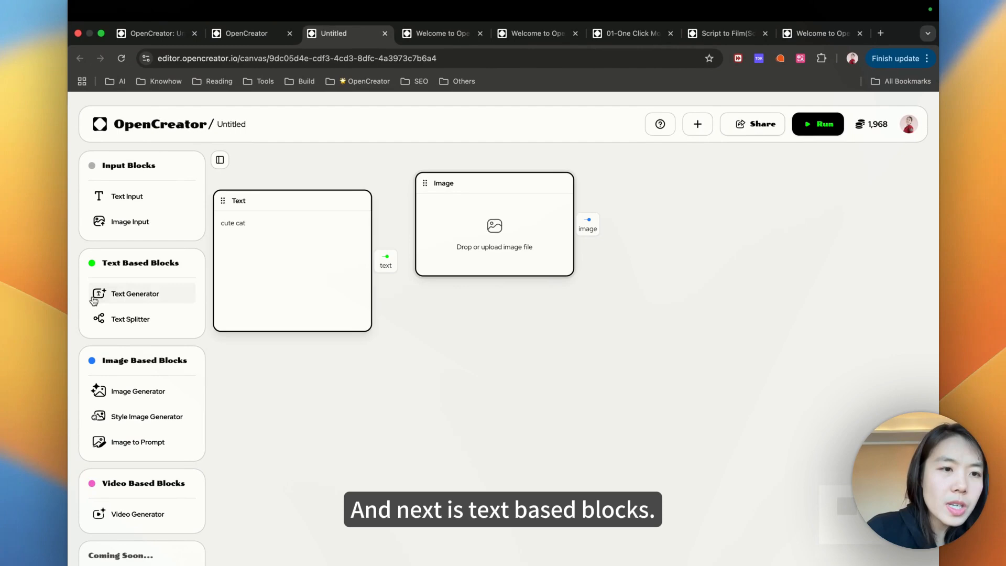
mouse_move(138, 266)
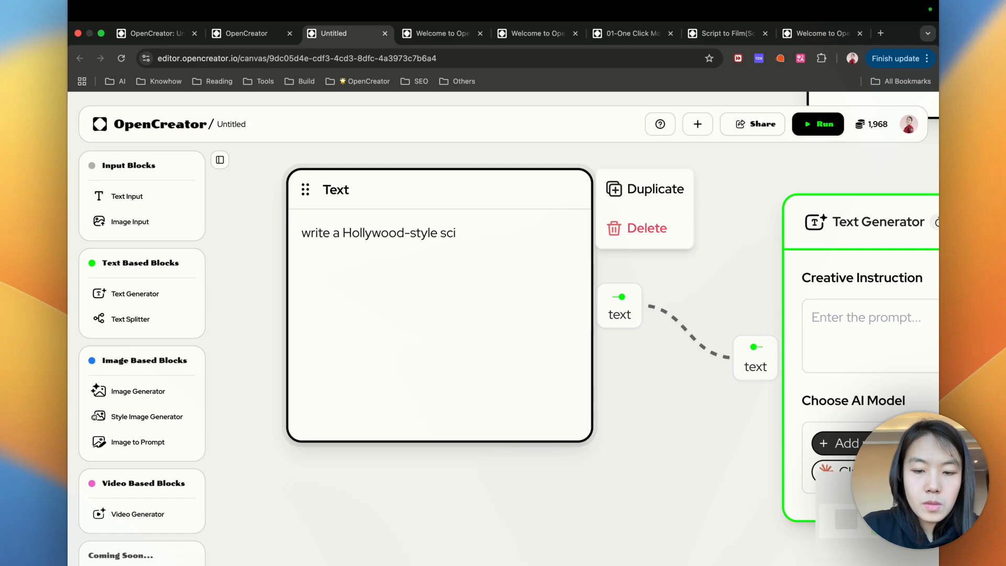
Enter the prompt 'Story, not too long, 10 scenes, no dia' for the Text Generator
text(Story, not too long, 10 scenes, no dia)
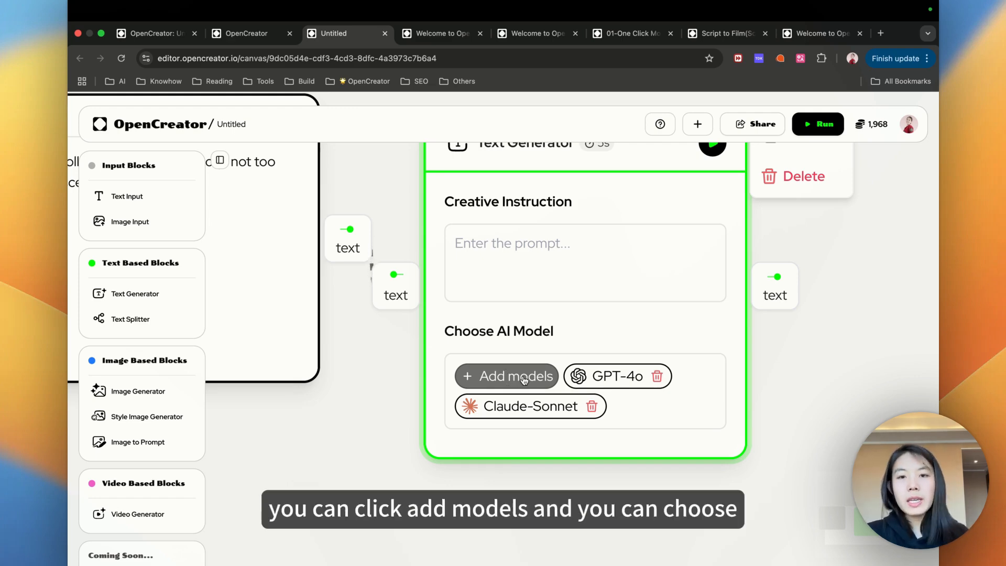
Add GPT-4o-mini, Claude-Haiku, Gemini2 and Grok2 to the generator, then compare all results
click(505, 376)
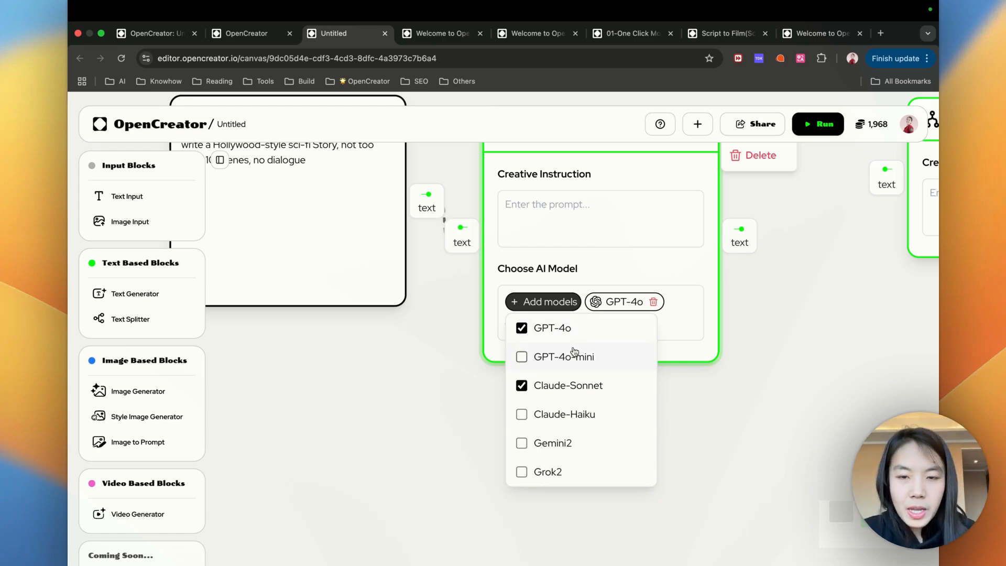
click(521, 356)
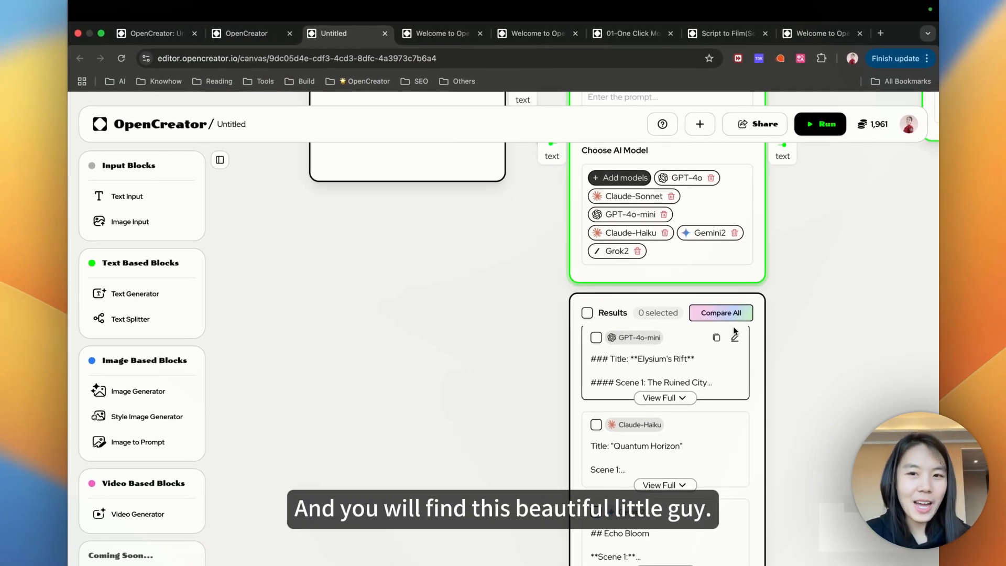
click(720, 313)
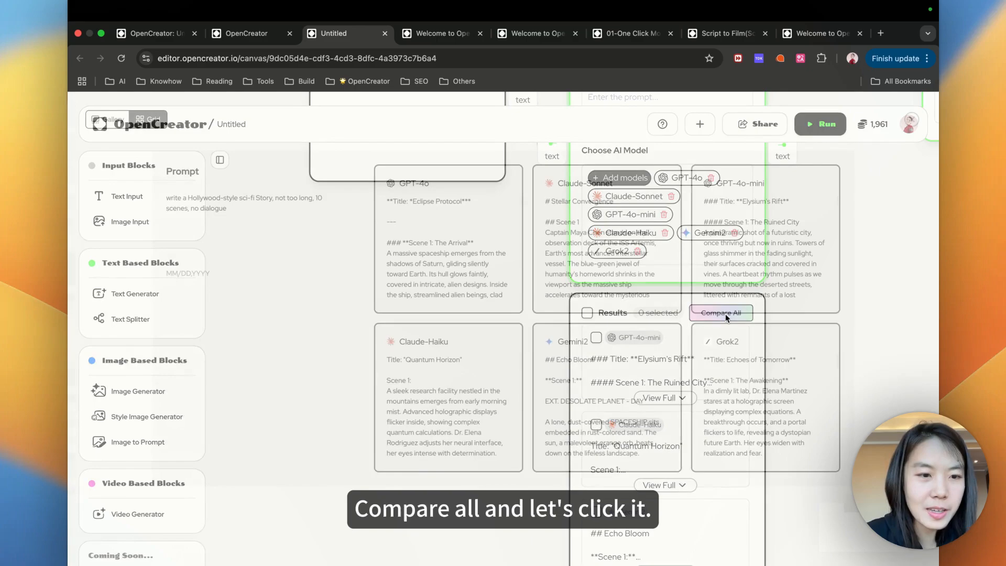
Scroll the six-model comparison grid and expand Claude-Sonnet's Stellar Convergence story
click(720, 313)
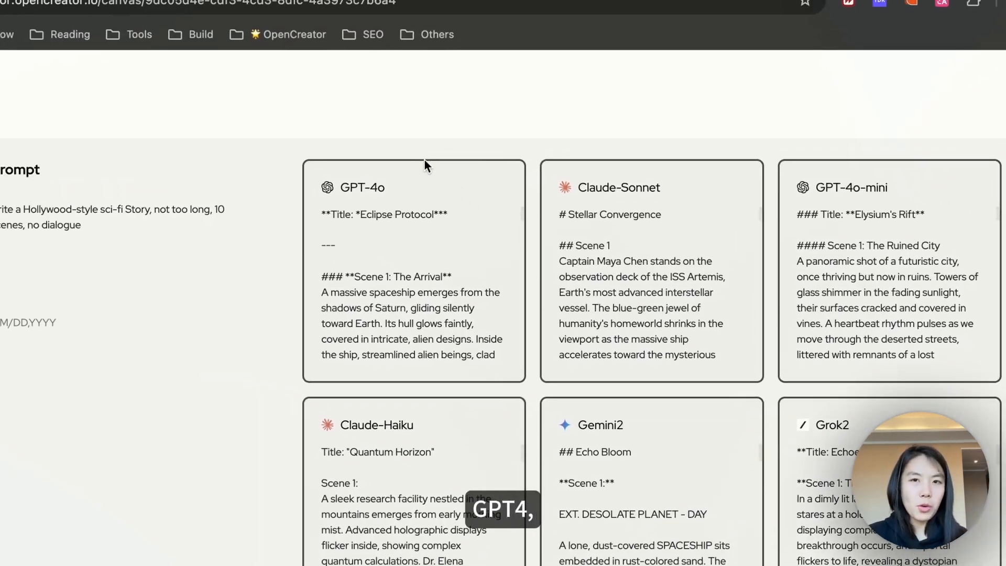
scroll(down, 3)
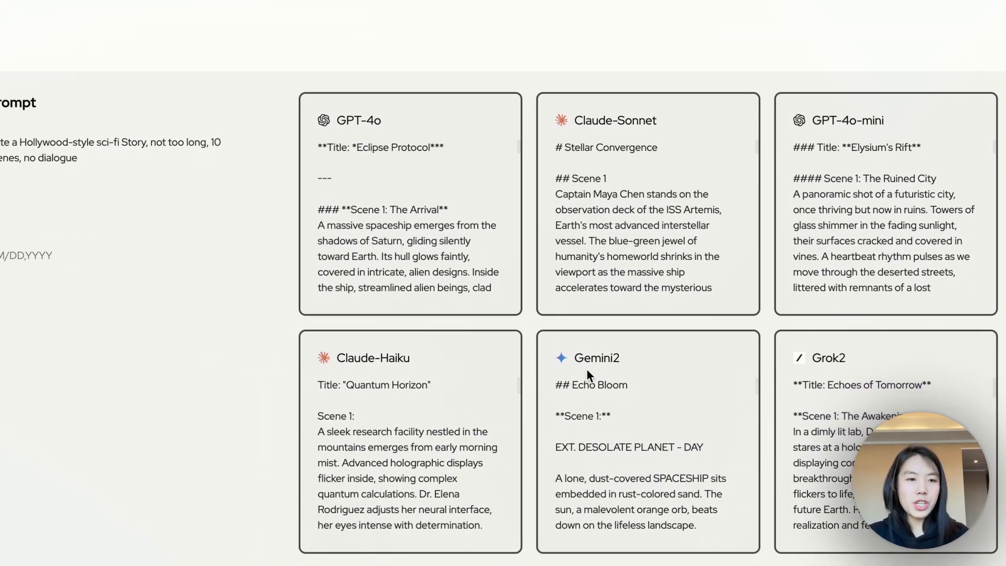
click(108, 118)
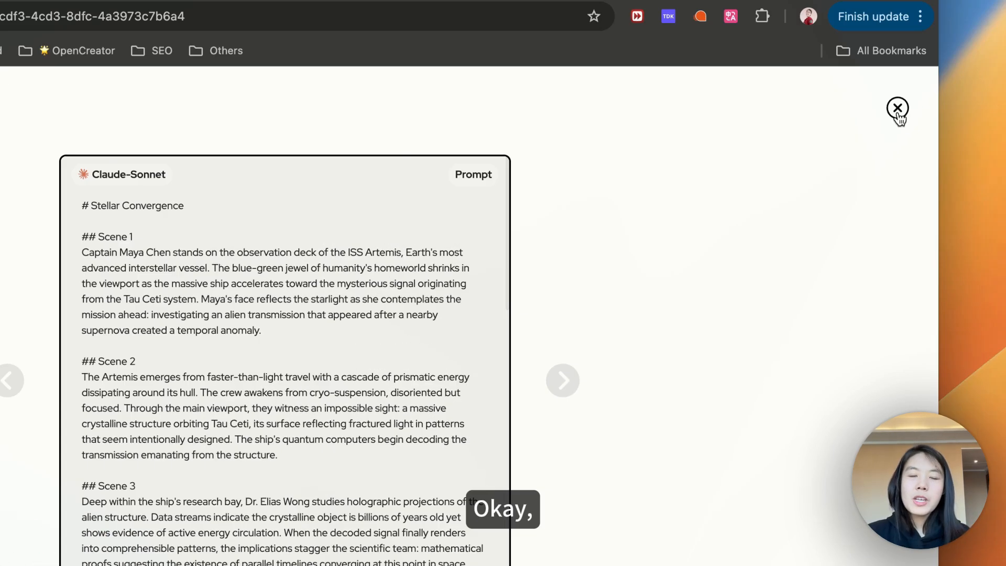
click(897, 108)
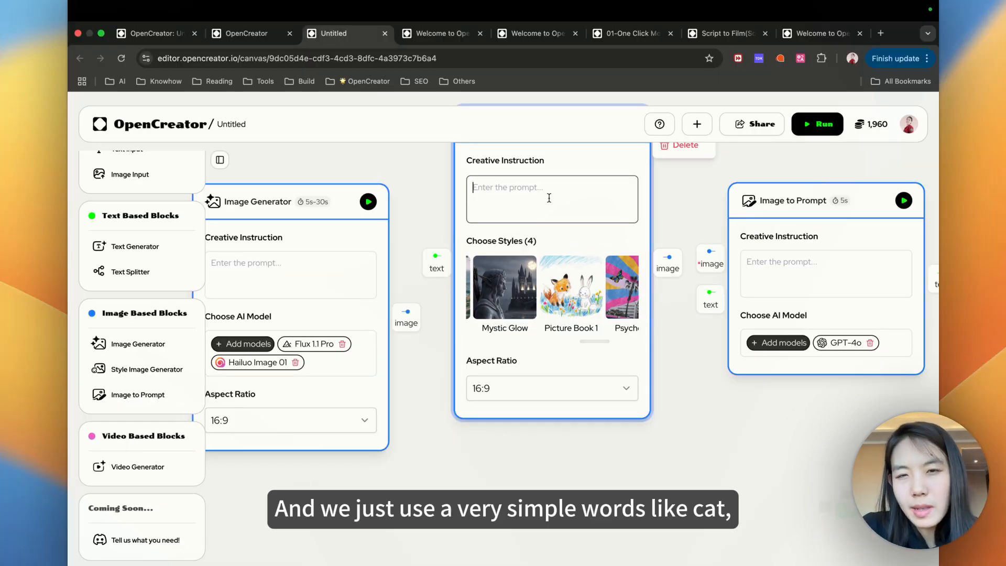
Type 'cat' as the Style Image Generator's creative instruction
text(cat)
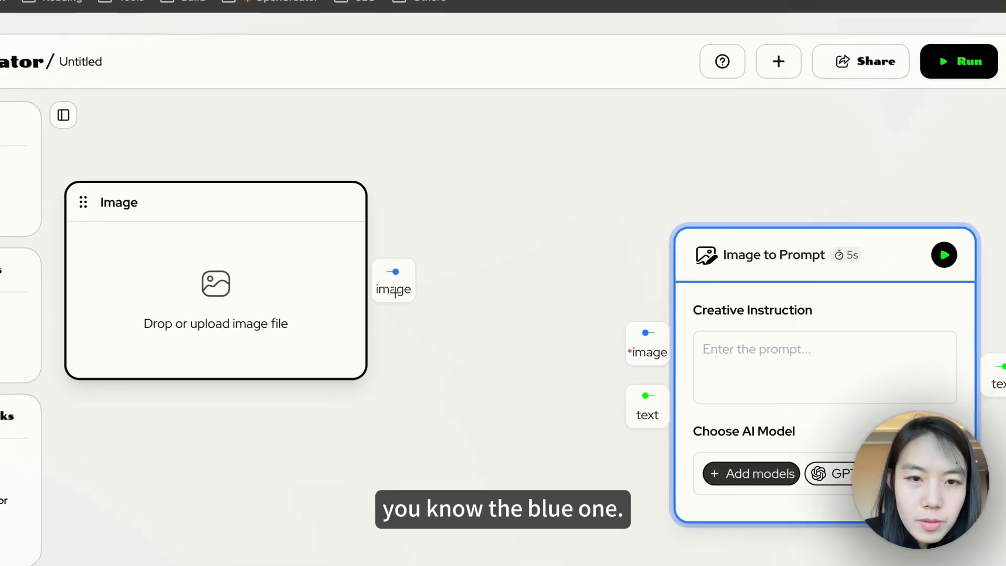
Connect the Image block's output to Image to Prompt and start an image upload
drag(394, 273, 628, 322)
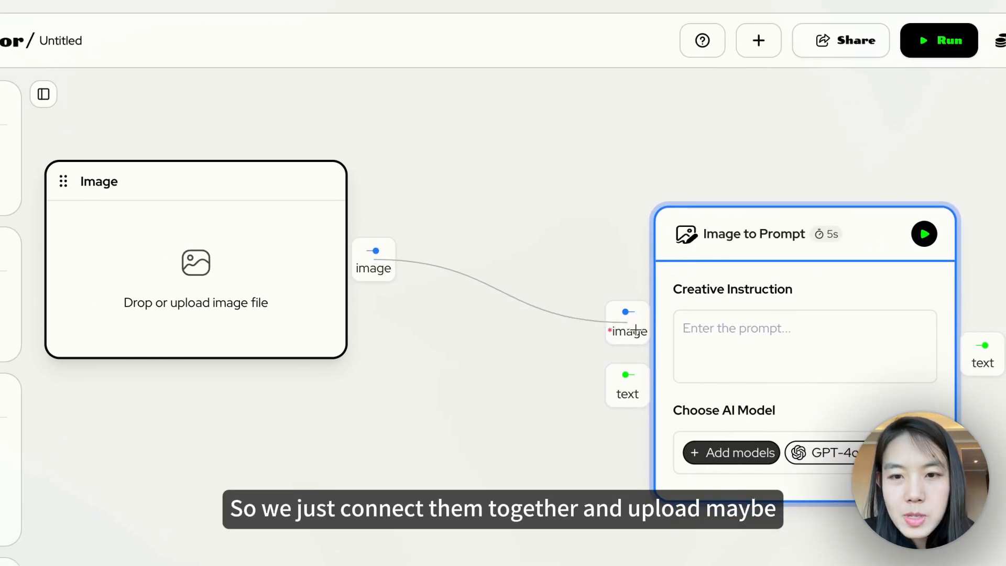
click(195, 276)
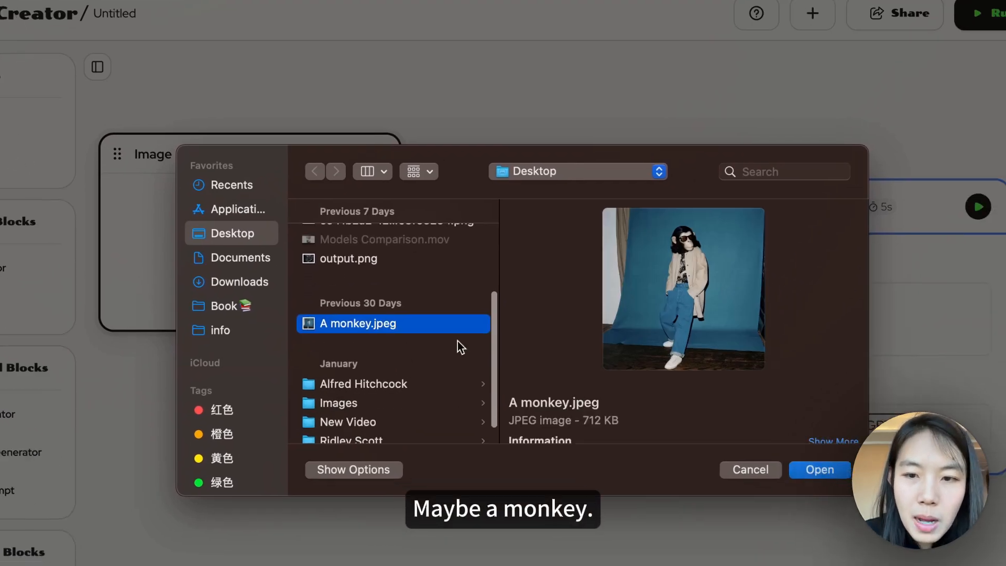
Upload 'A monkey.jpeg' and review the describer models, keeping GPT-4o selected
click(819, 469)
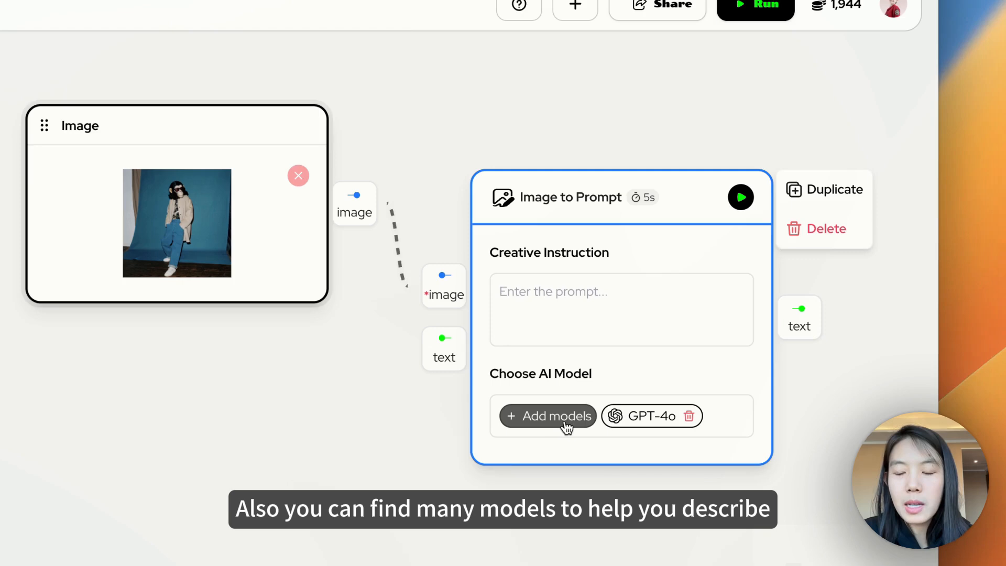
click(548, 416)
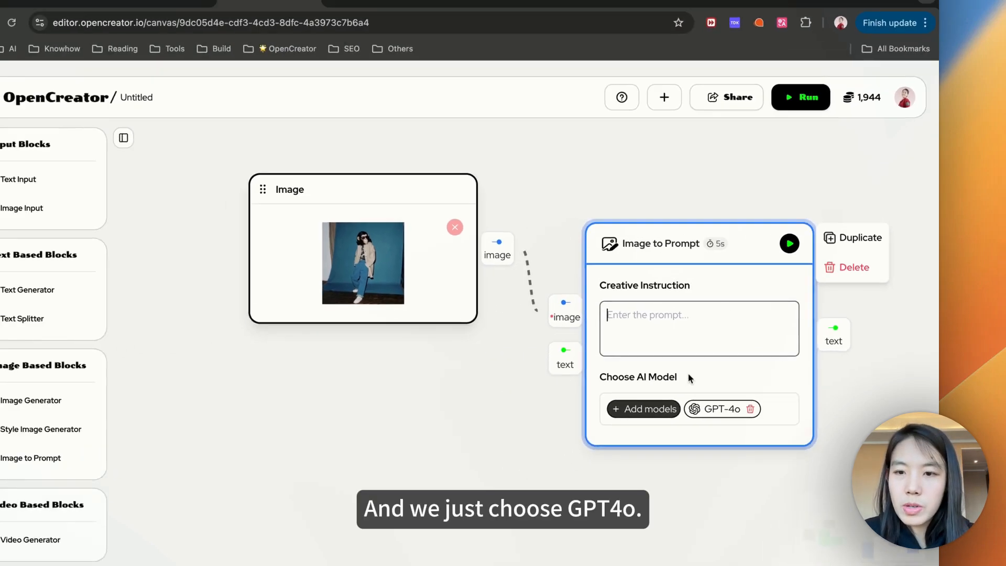
click(800, 97)
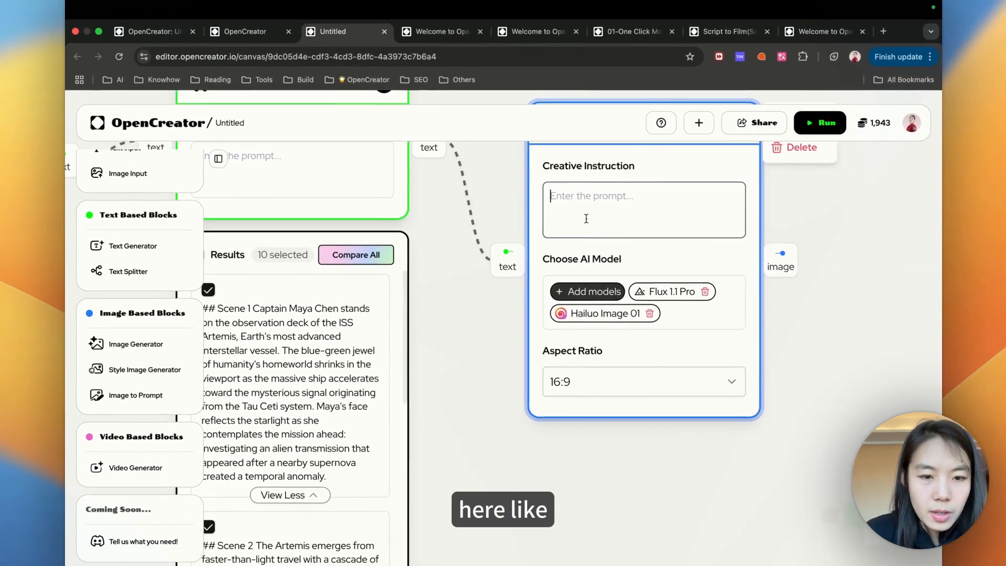
Set a sci-fi cyberpunk style prompt with neon signage and rain-soaked streets, then generate storyboard images
text(sci fi, cyberpunk, Neon signage, rain-soaked streets, futuristic,)
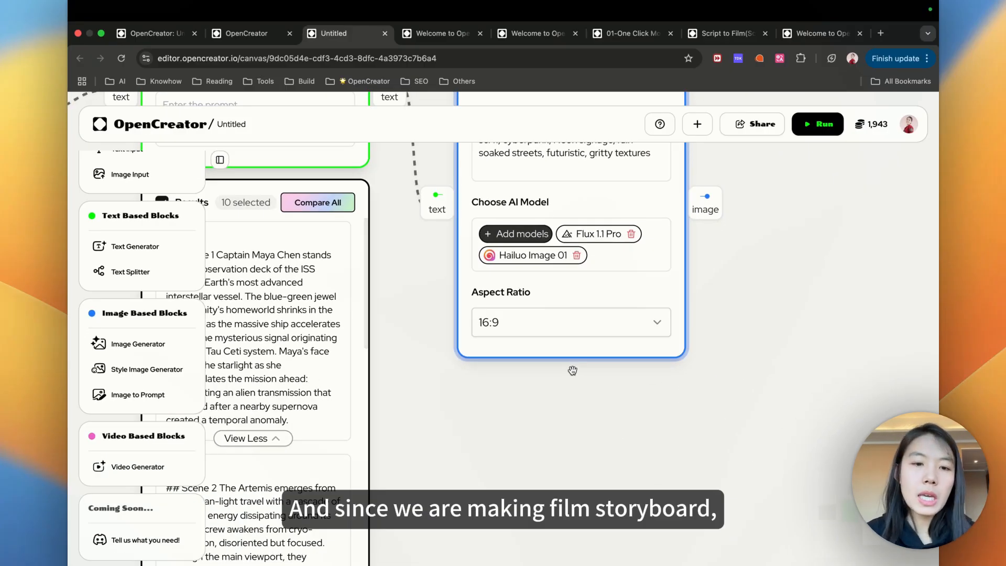
click(569, 322)
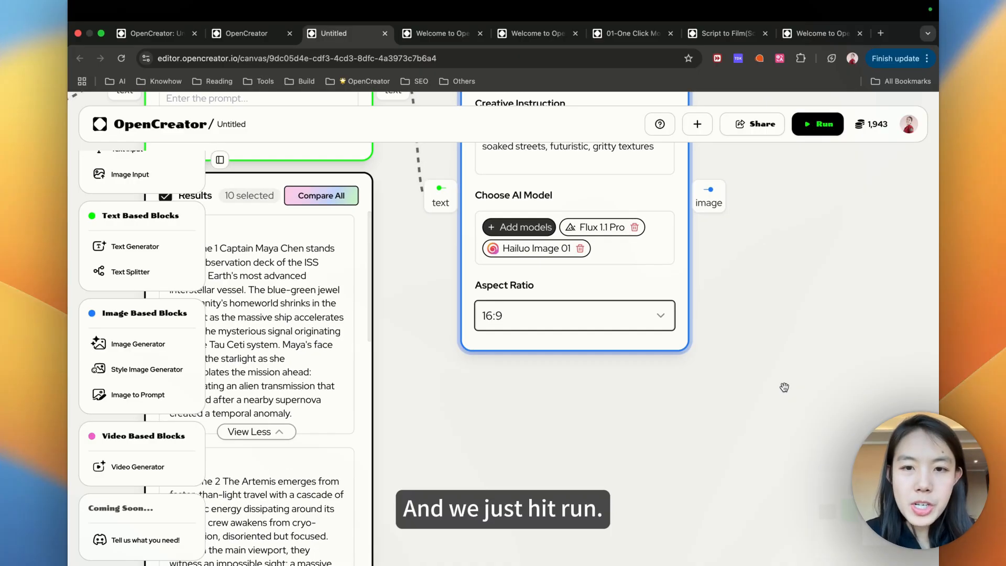
click(817, 123)
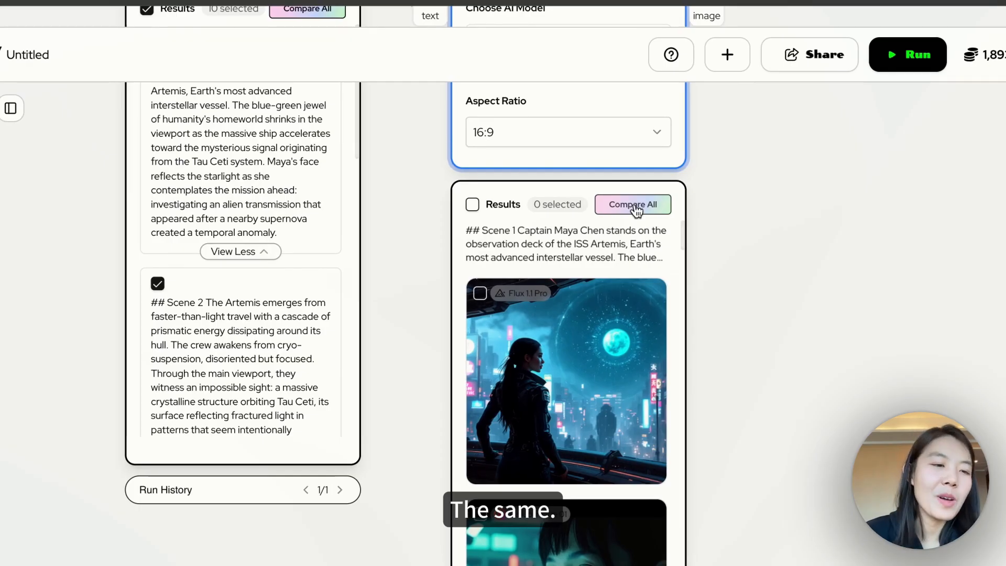
Review all storyboard images, filtering Hailuo Image 01 and Flux 1.1 Pro results, then close the comparison
click(632, 203)
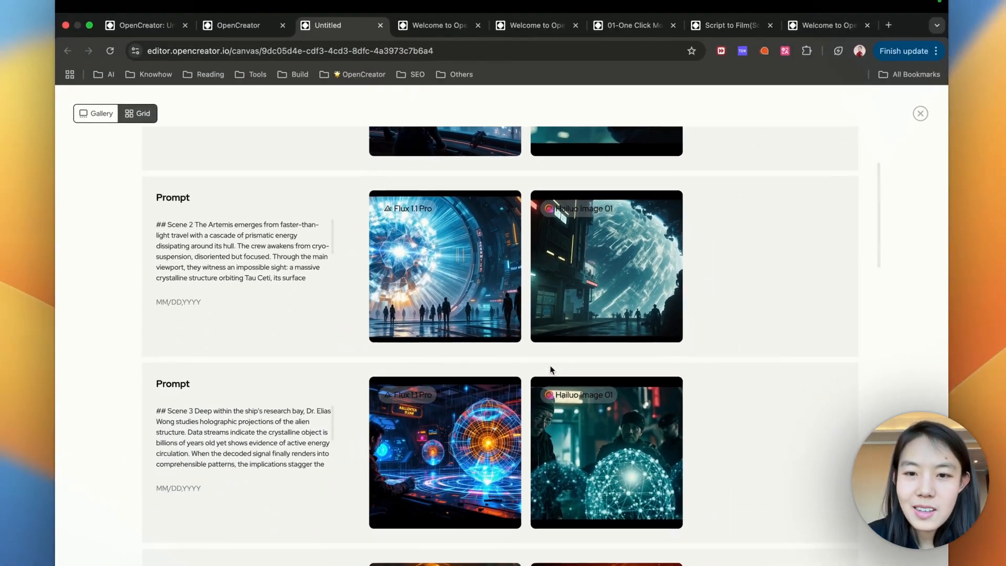
scroll(down, 3)
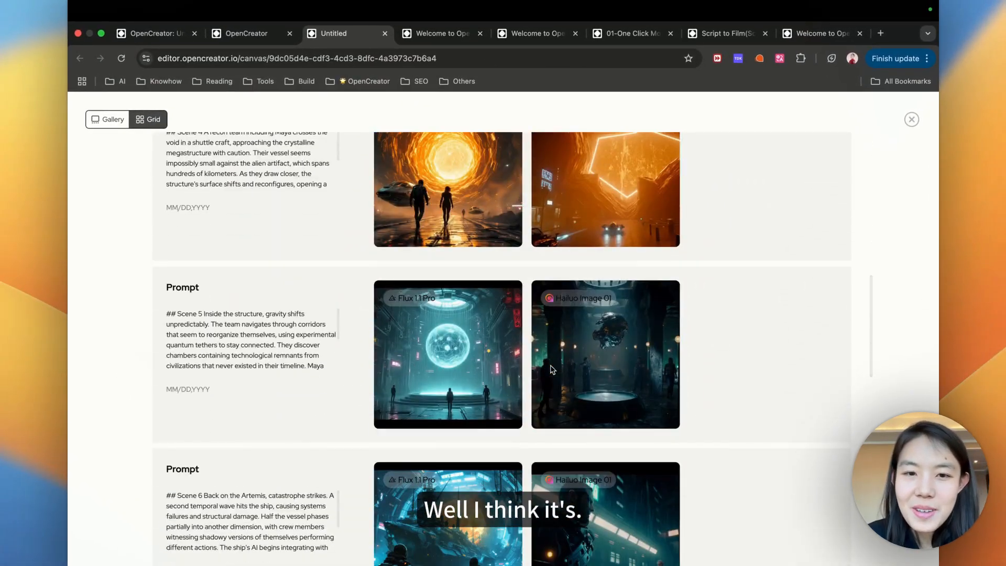
scroll(down, 3)
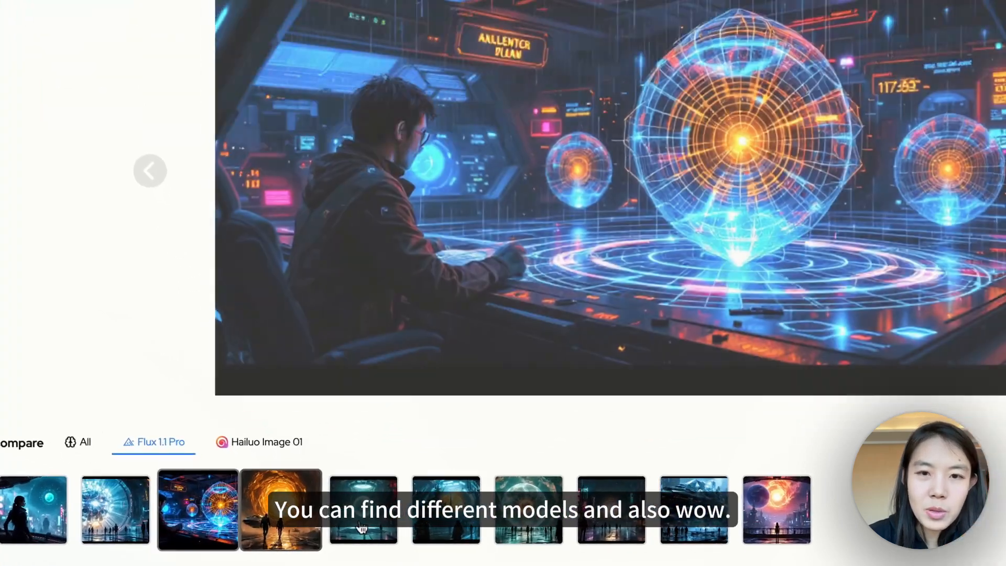
click(266, 441)
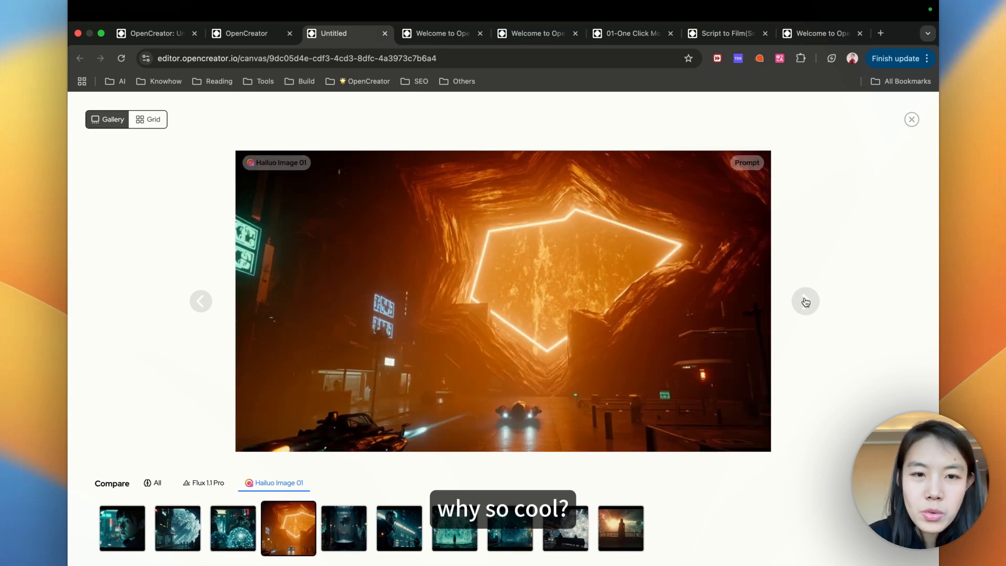
click(454, 528)
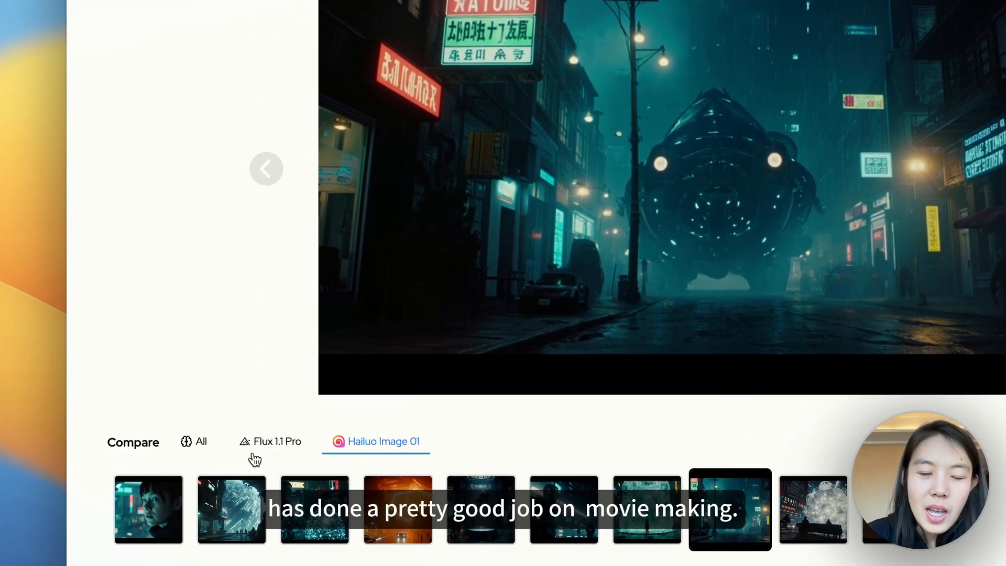
click(314, 509)
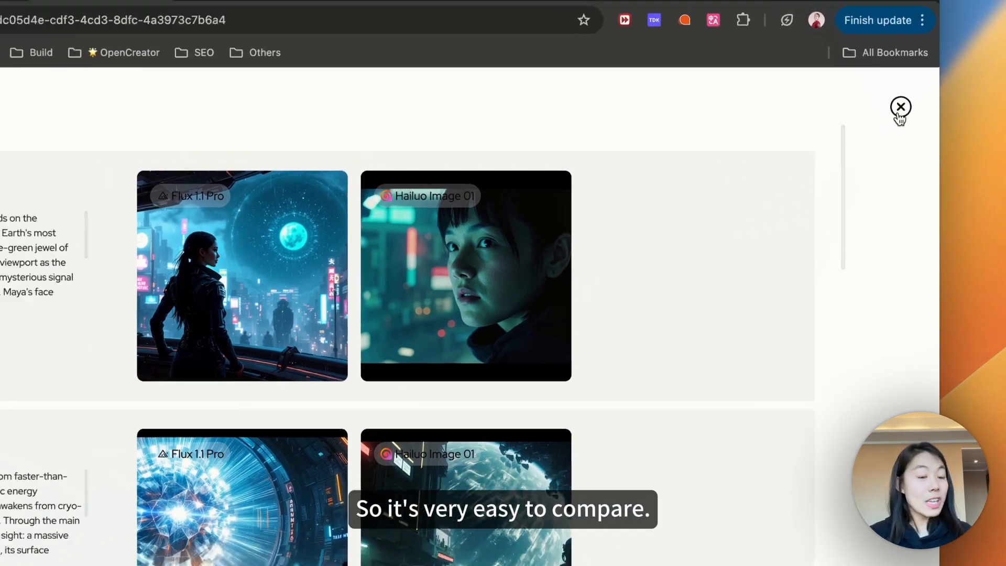
click(899, 106)
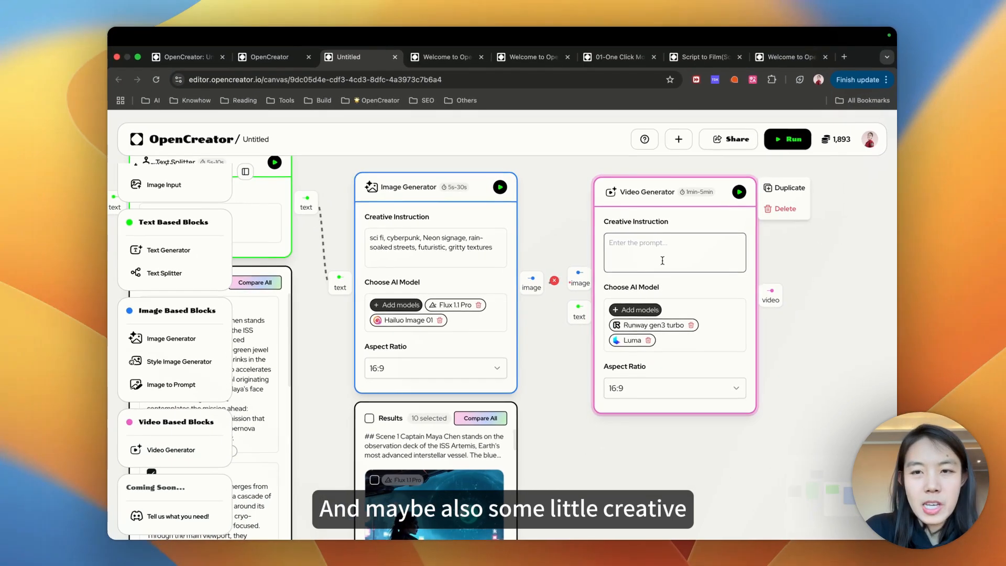
Prompt the Video Generator with 'cinematic, sci-fi', run it, and open the clip comparison
text(cinematic, sci-fi movie natural movements)
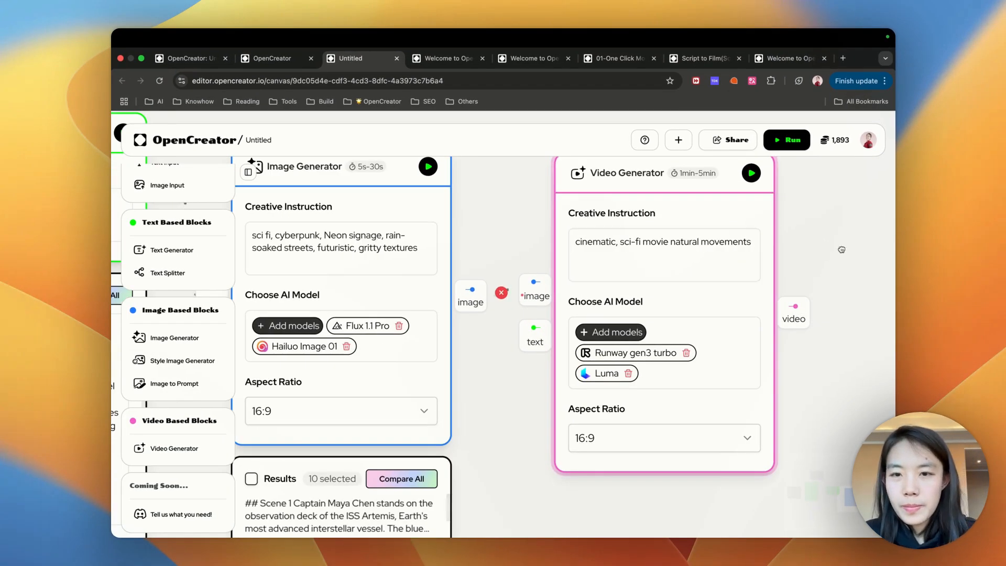
click(610, 331)
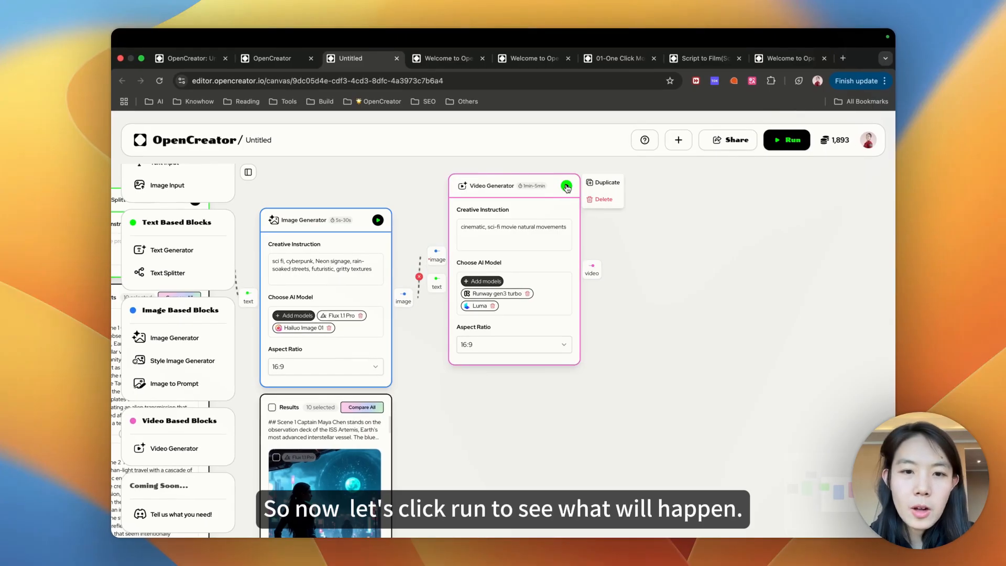
click(786, 140)
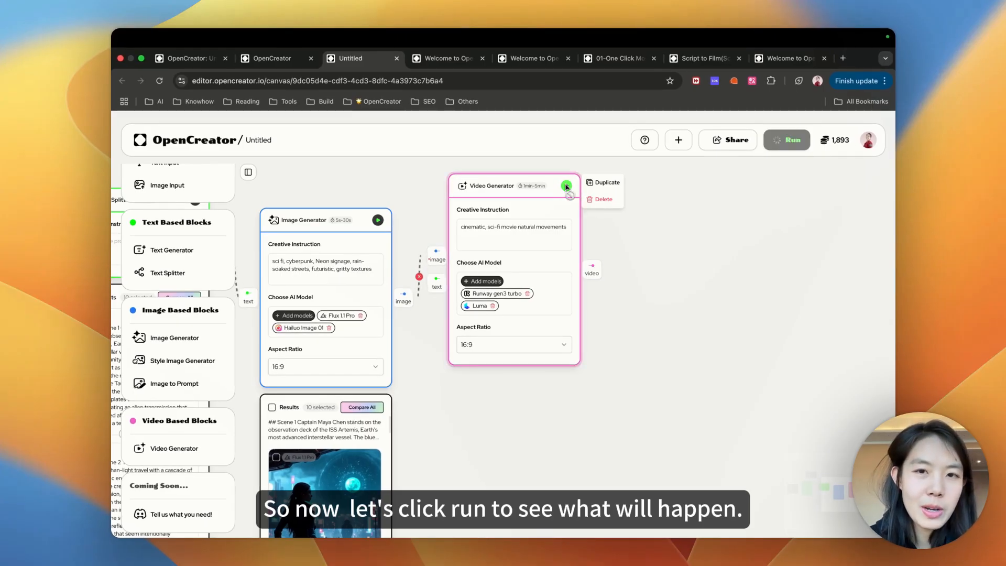
click(786, 140)
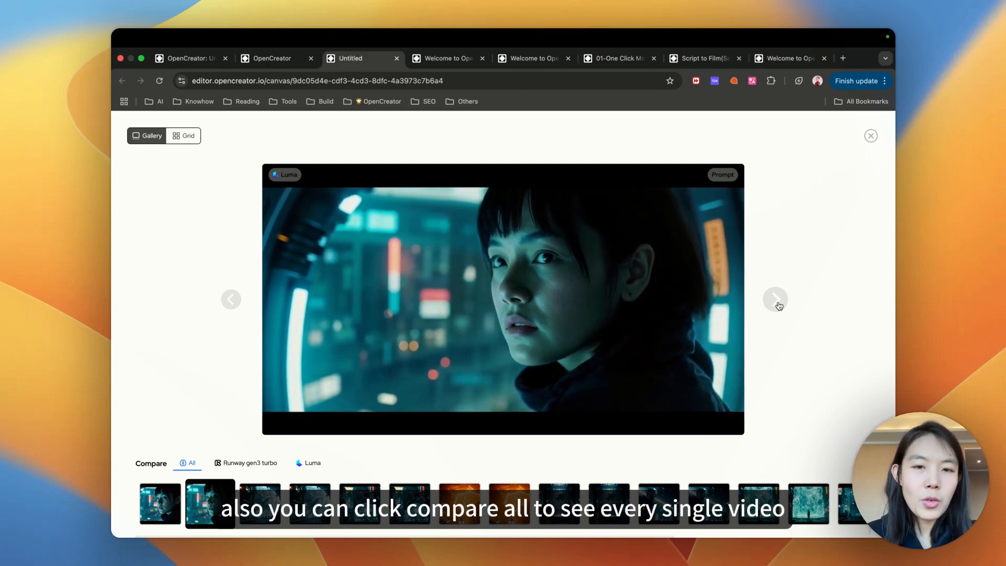
Advance to the next generated video in the comparison gallery
click(871, 135)
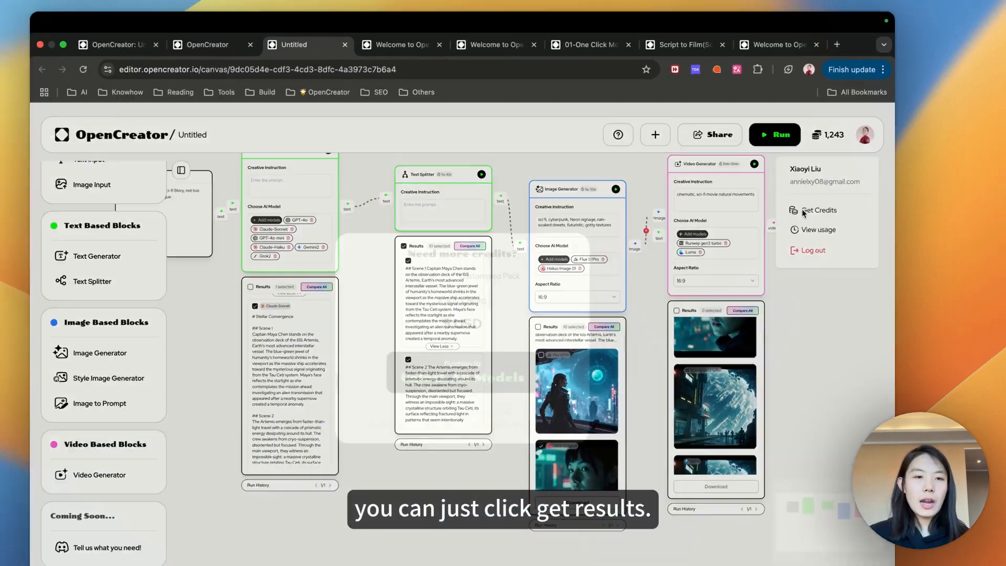
Open Get Credits to show the 500-credit Mini Pack offer for 5 USD
click(817, 210)
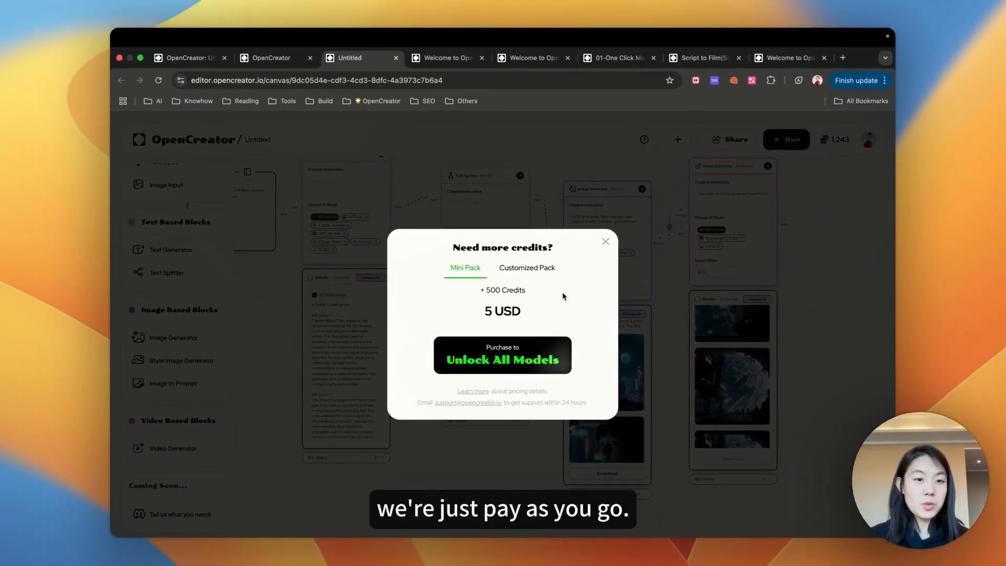